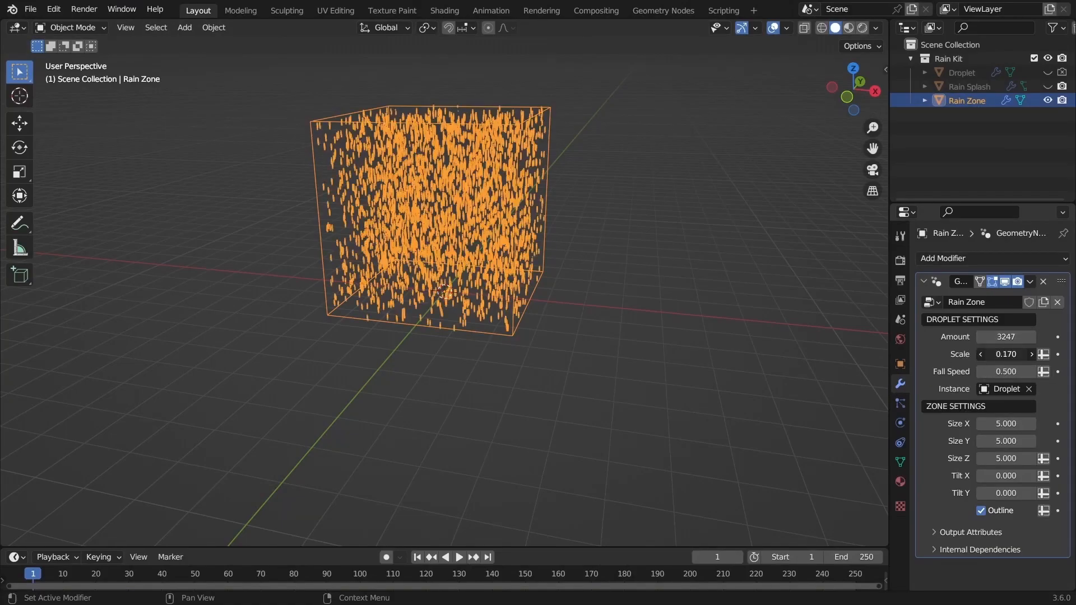
Step: Browse the render settings, then hide the Droplet object from the viewport
{"action": "left_click", "coordinate": [458, 556]}
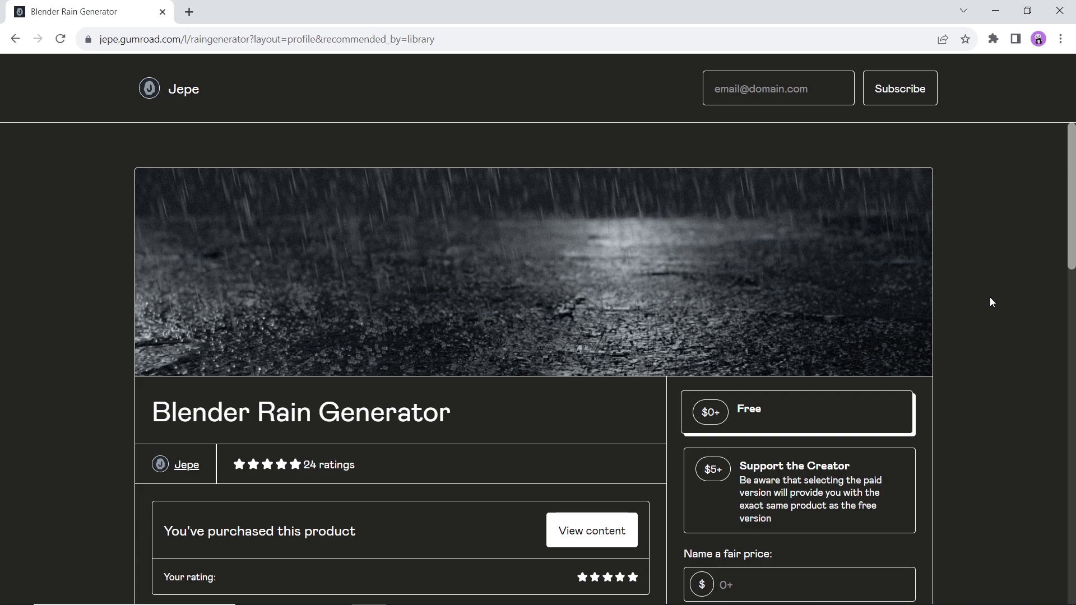
{"action": "scroll", "scroll_direction": "down", "scroll_amount": 3}
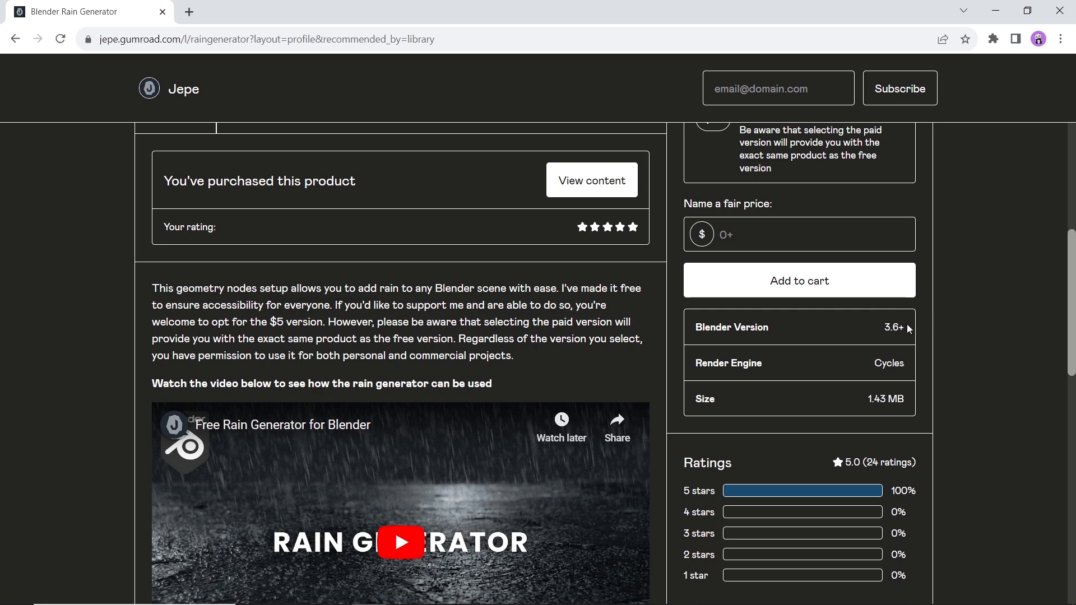
{"action": "double_click", "coordinate": [894, 327]}
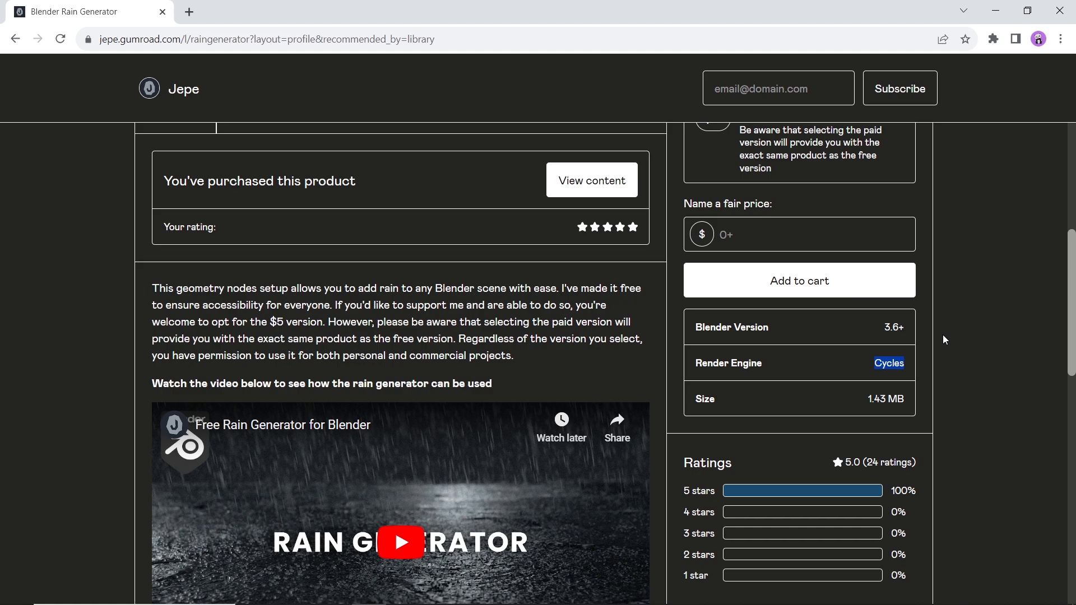
{"action": "left_click", "coordinate": [798, 234]}
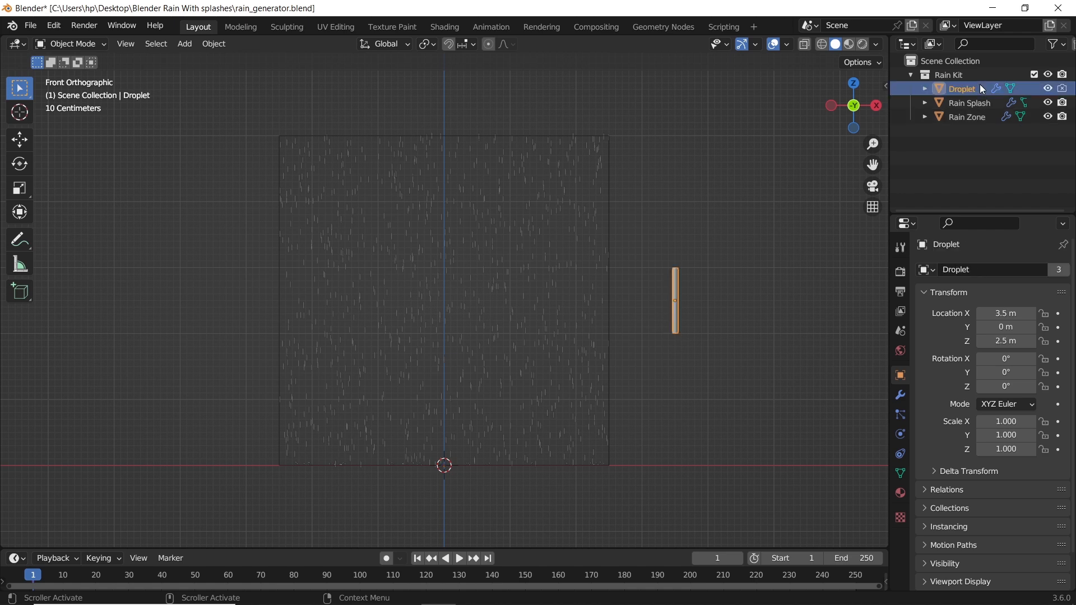
{"action": "left_click", "coordinate": [1047, 88]}
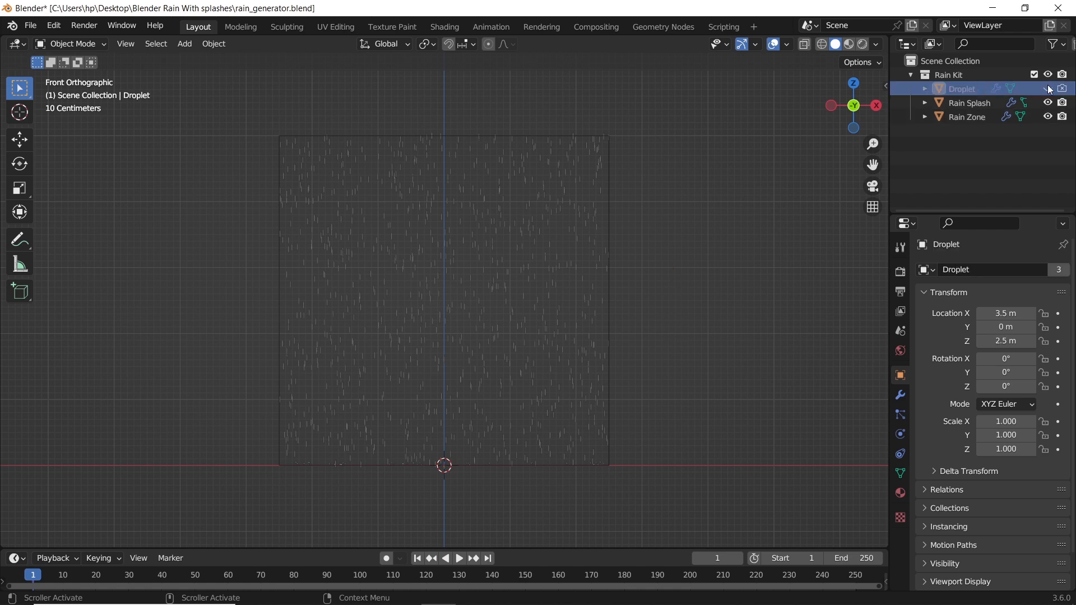
{"action": "left_click", "coordinate": [968, 103]}
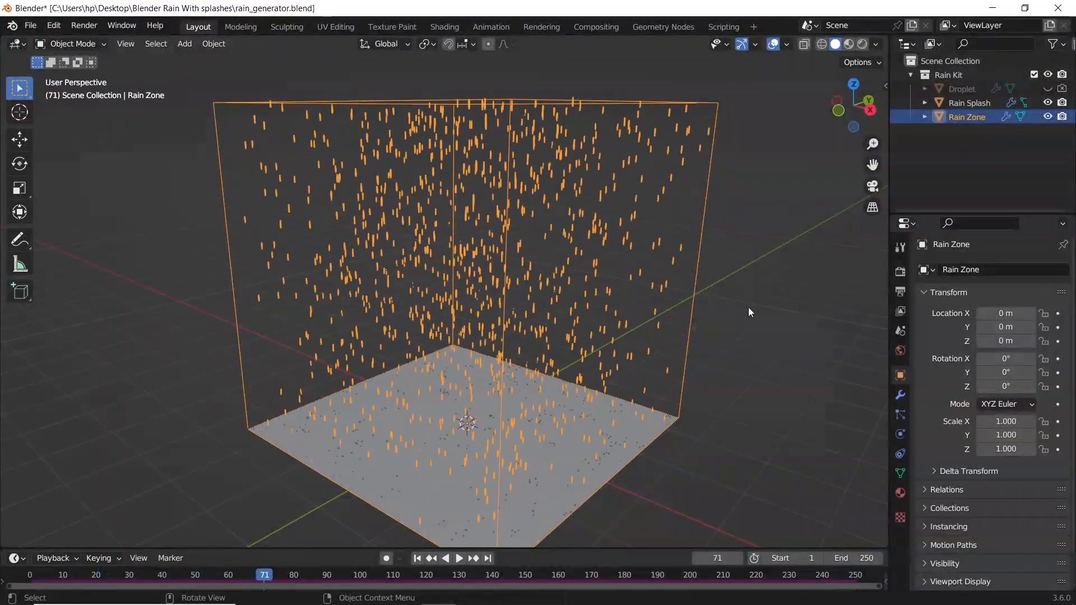
Step: Set rain Amount to 200, droplet Scale 0.04, zone size 8 by 8, Tilt X 2.8
{"action": "left_click", "coordinate": [417, 558]}
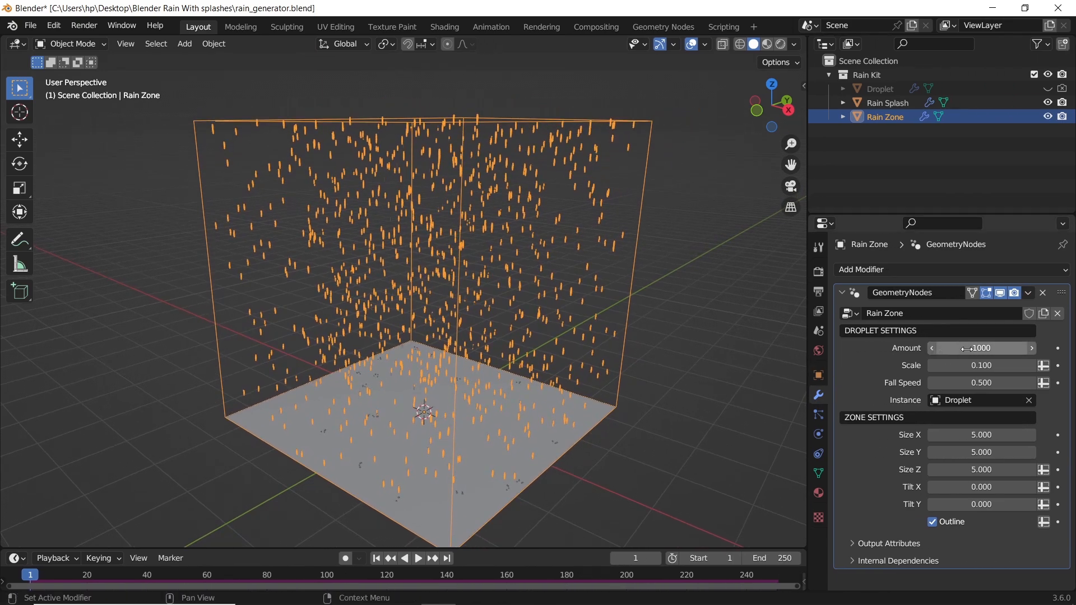
{"action": "left_click_drag", "start_coordinate": [995, 348], "coordinate": [981, 348]}
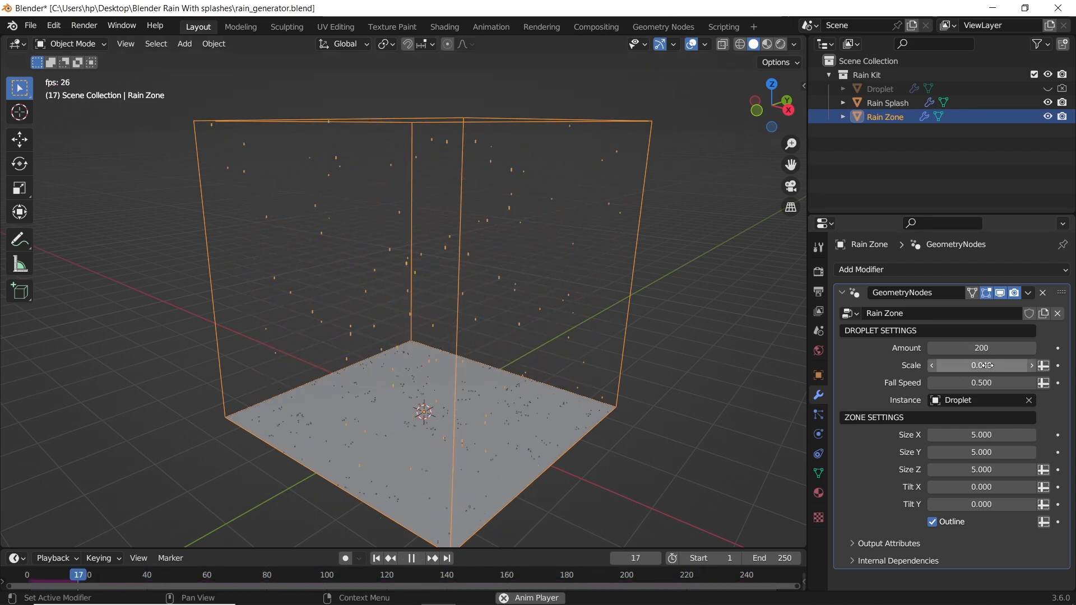
{"action": "left_click", "coordinate": [980, 382]}
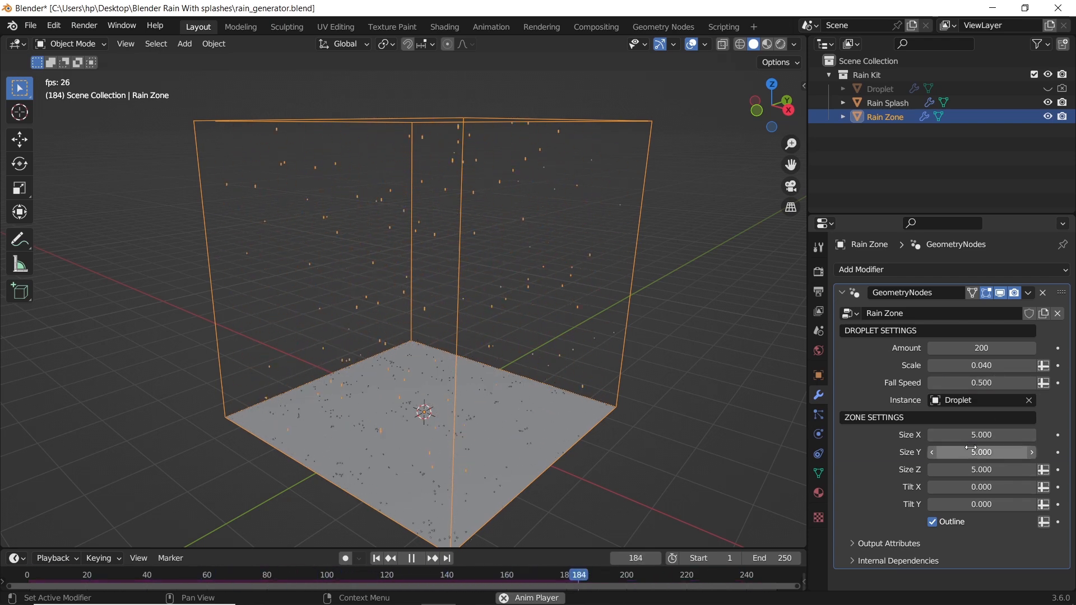
{"action": "left_click_drag", "start_coordinate": [981, 452], "coordinate": [967, 451]}
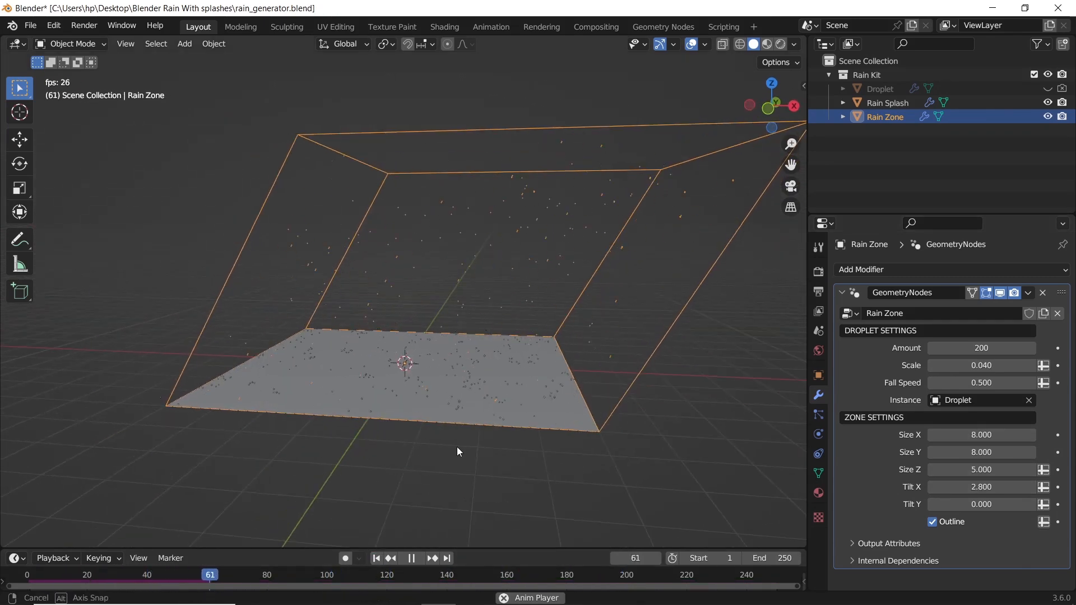
Step: Select Rain Splash and set splash Speed to 0.5 and droplet Radius to 0.005
{"action": "left_click", "coordinate": [886, 102]}
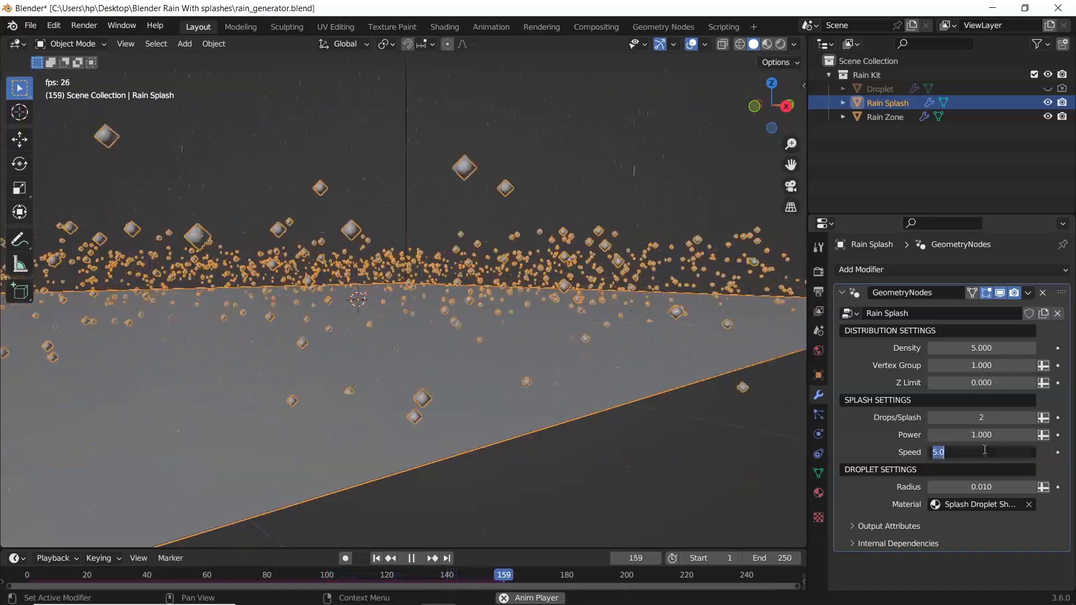
{"action": "left_click", "coordinate": [981, 487]}
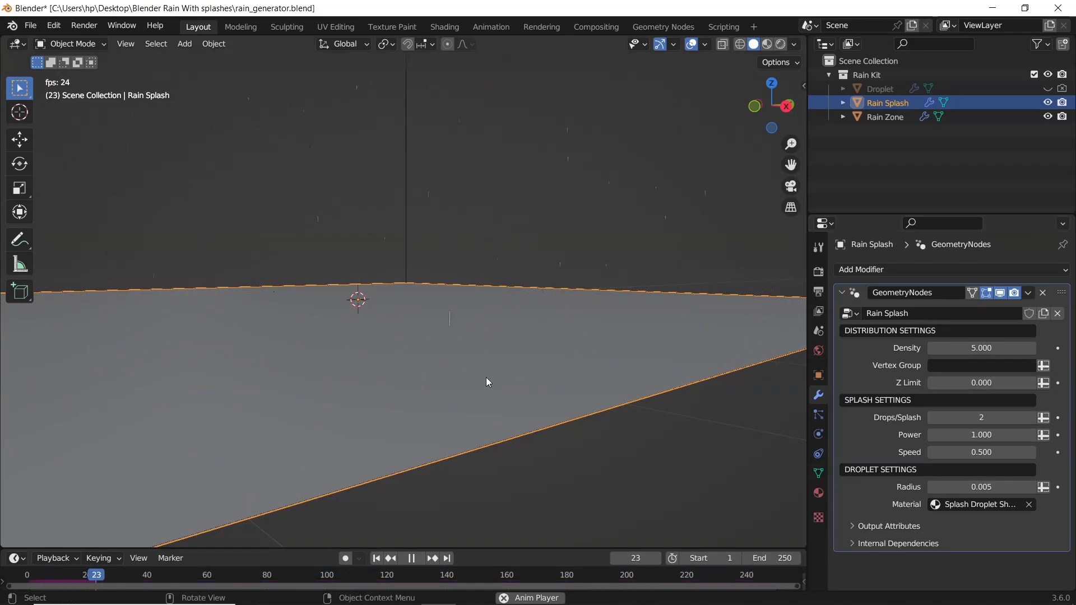
Step: Subdivide the Rain Splash plane with 80 cuts
{"action": "right_click", "coordinate": [486, 381]}
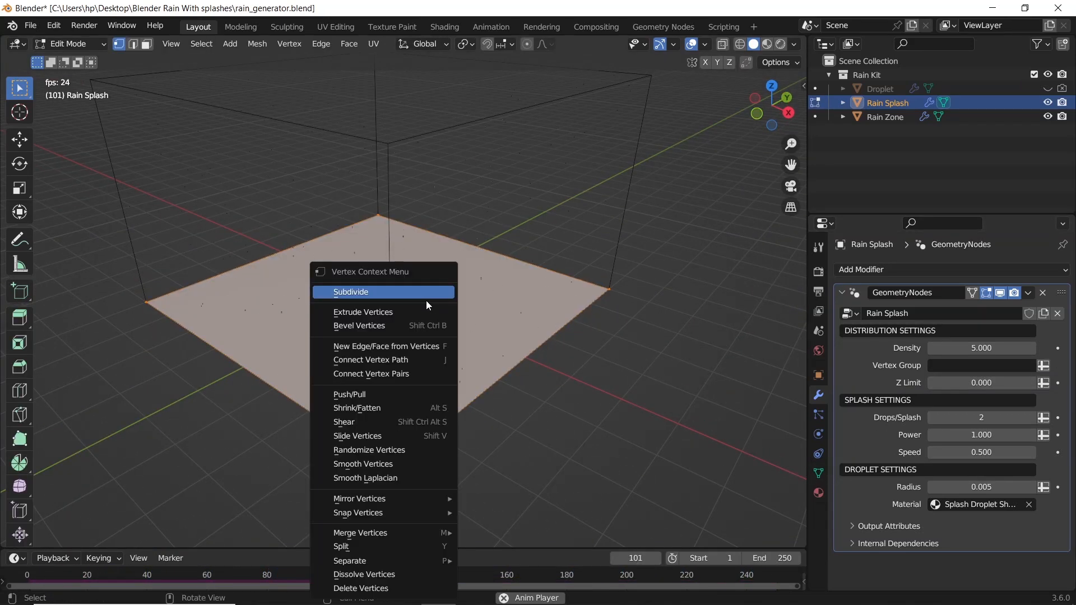
{"action": "left_click", "coordinate": [351, 292]}
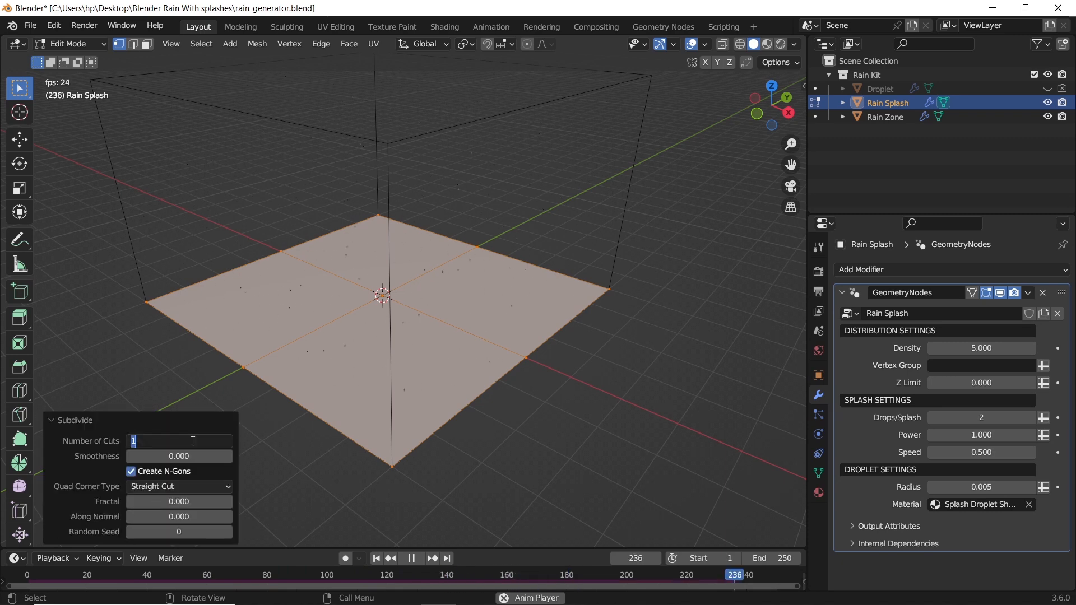
{"action": "type", "text": "80"}
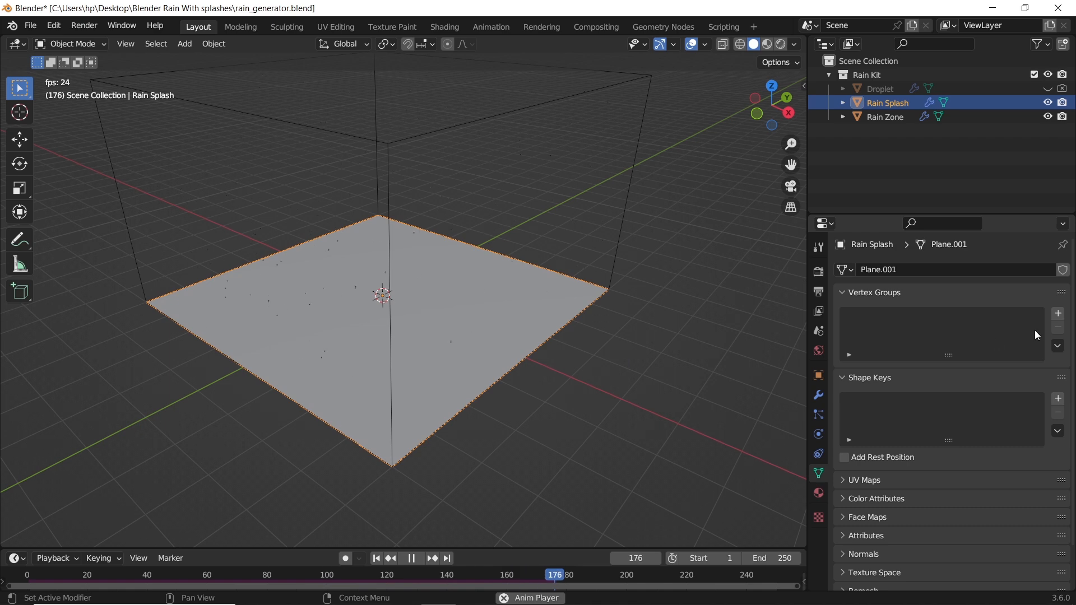
Step: Add a vertex group named 'Splash' and return to Object Mode
{"action": "left_click", "coordinate": [1056, 312]}
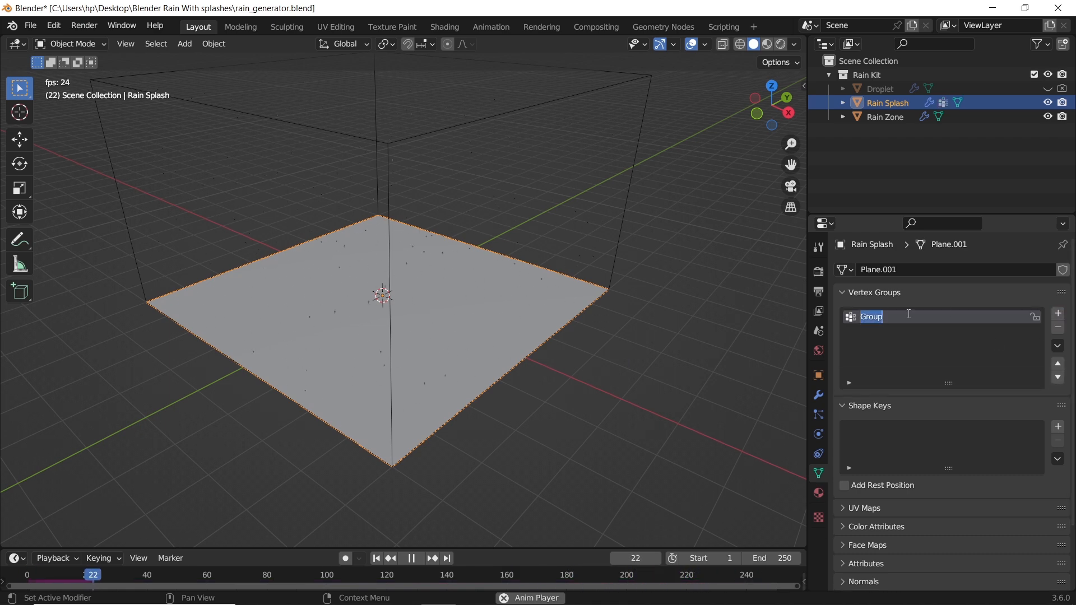
{"action": "type", "text": "Splash"}
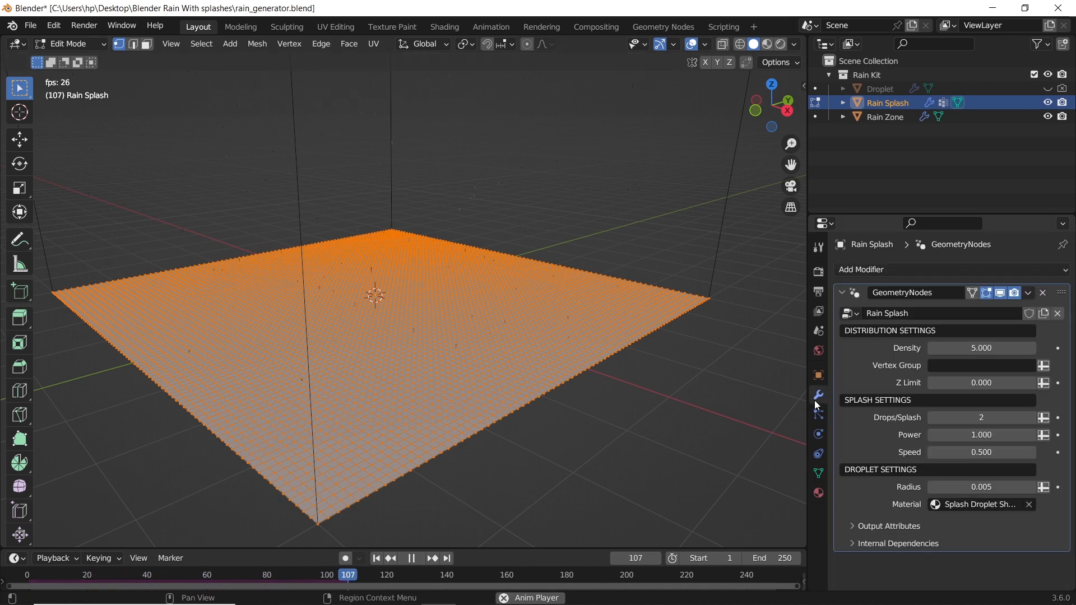
{"action": "key", "text": "Tab"}
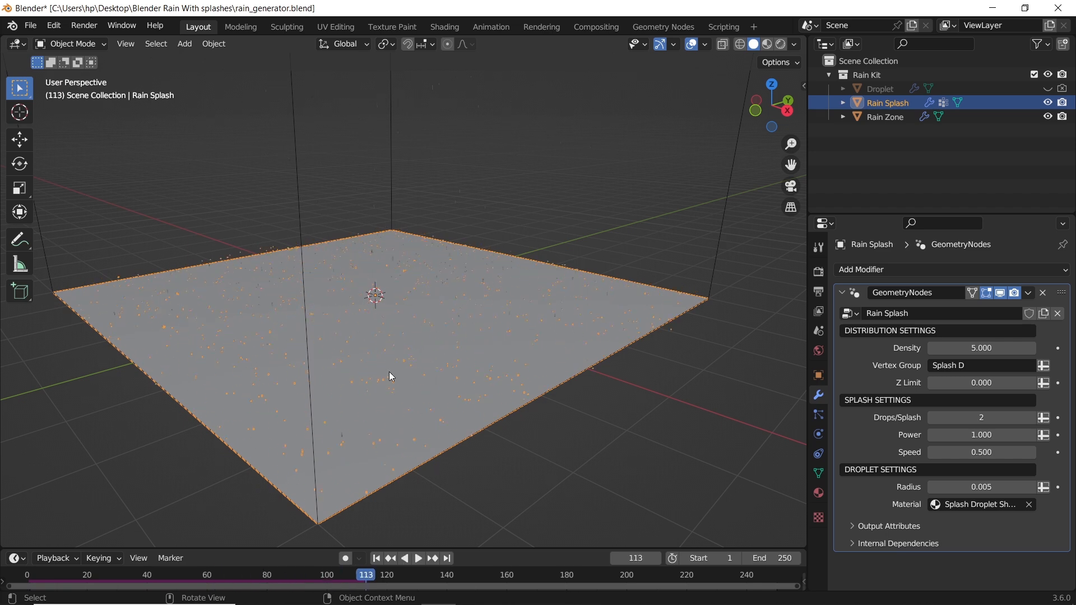
Step: In Weight Paint mode, apply Weights > Invert to the plane's vertex weights
{"action": "left_click", "coordinate": [69, 43]}
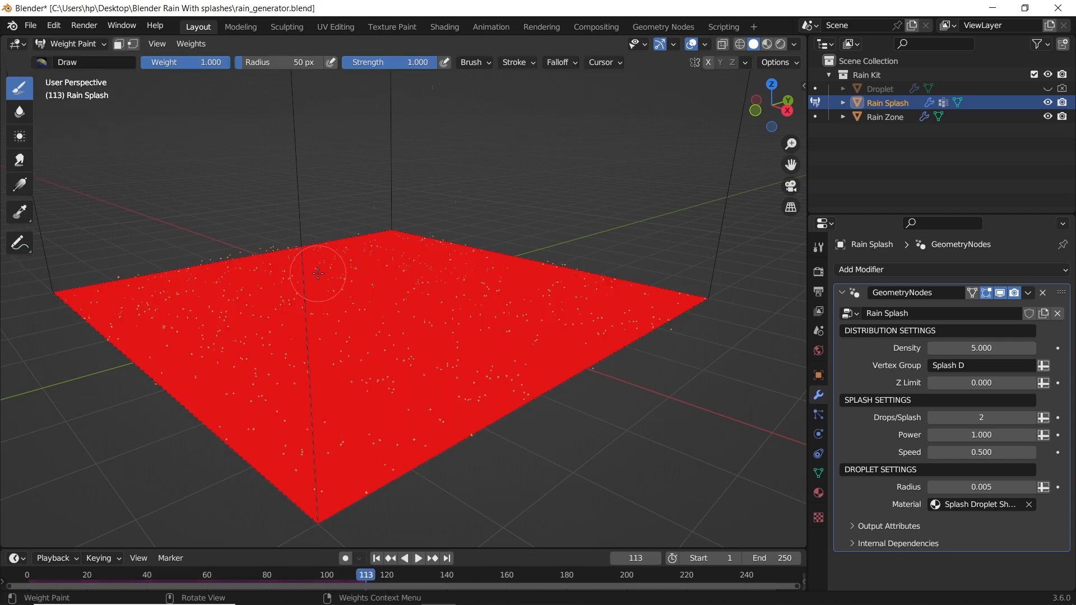
{"action": "mouse_move", "coordinate": [406, 300]}
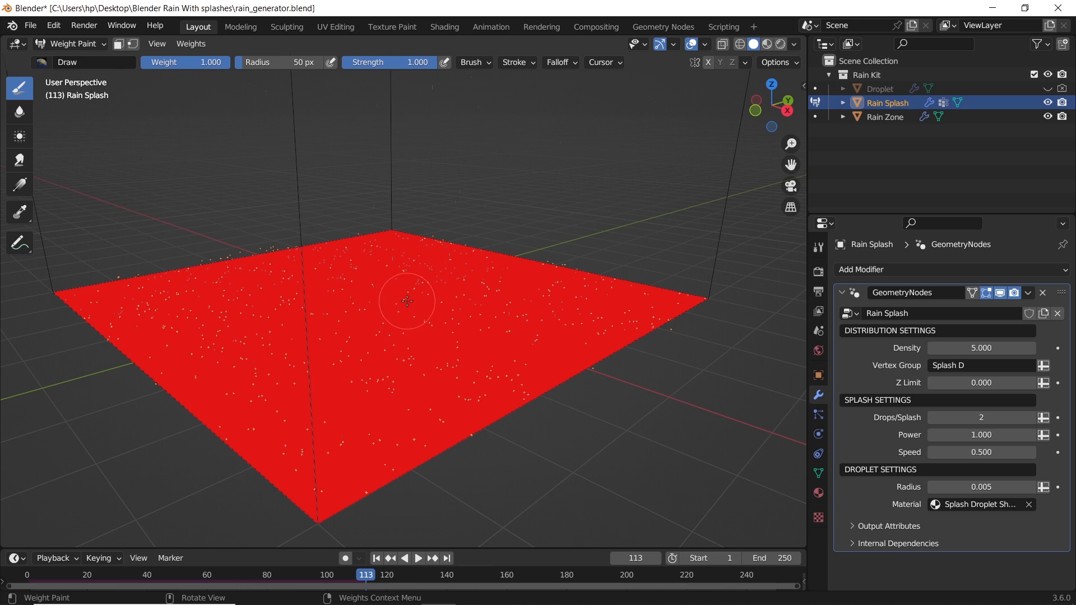
{"action": "left_click", "coordinate": [190, 43]}
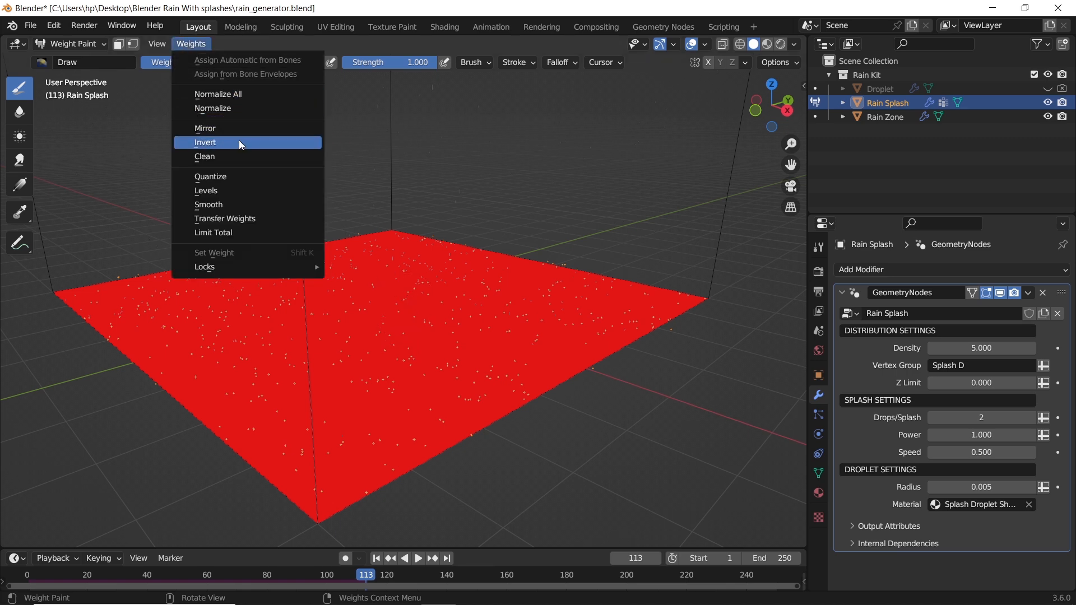
{"action": "left_click", "coordinate": [204, 142]}
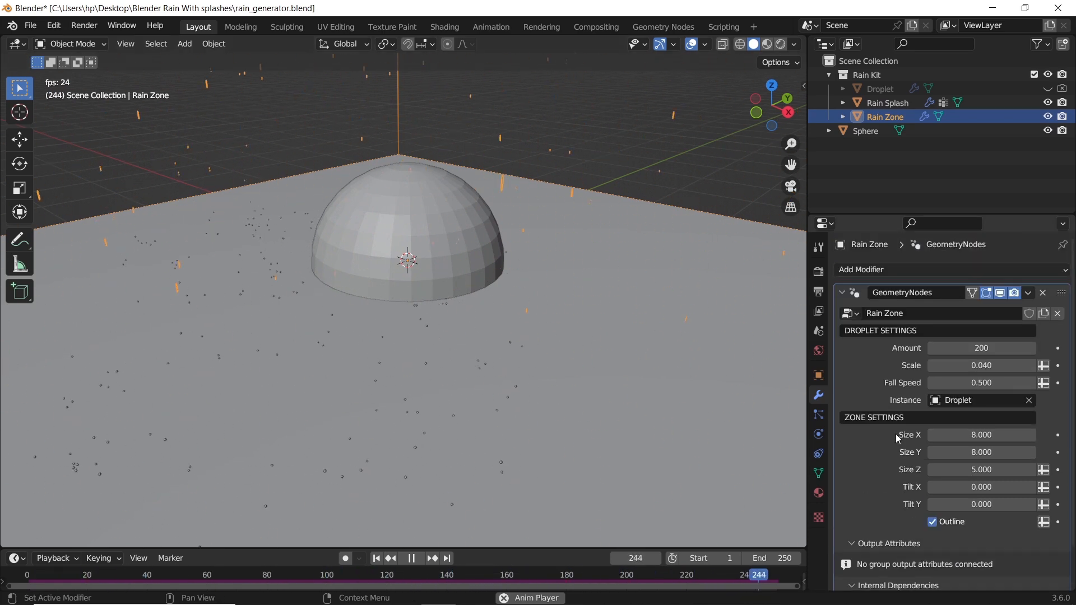
Step: Switch to the Geometry Nodes workspace to view the Rain Zone node tree
{"action": "left_click", "coordinate": [662, 27]}
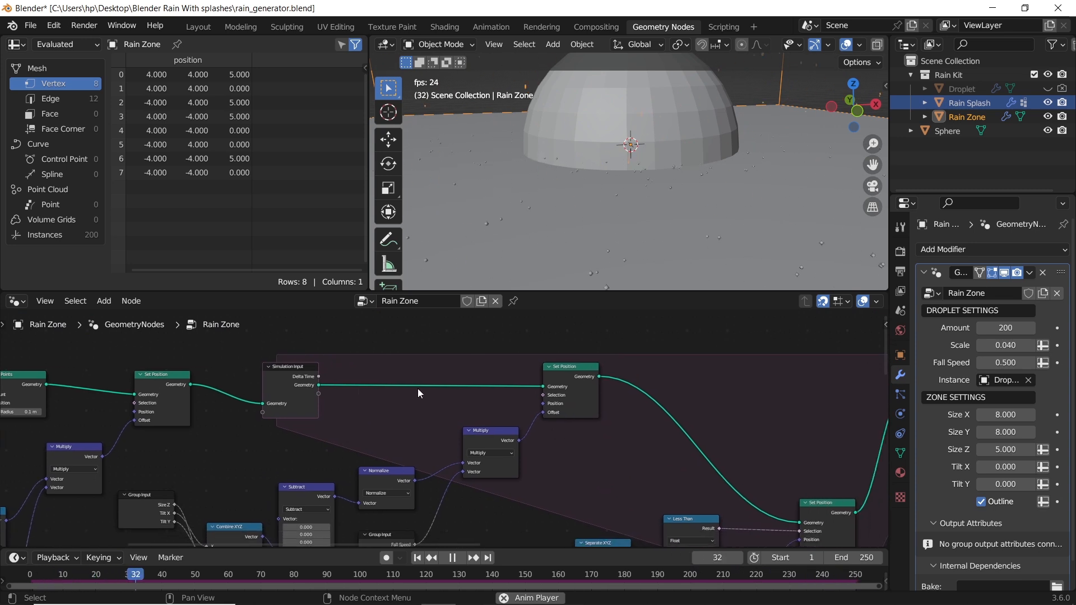
Step: Search 'nam' and add a Store Named Attribute node onto the simulation link
{"action": "type", "text": "nam"}
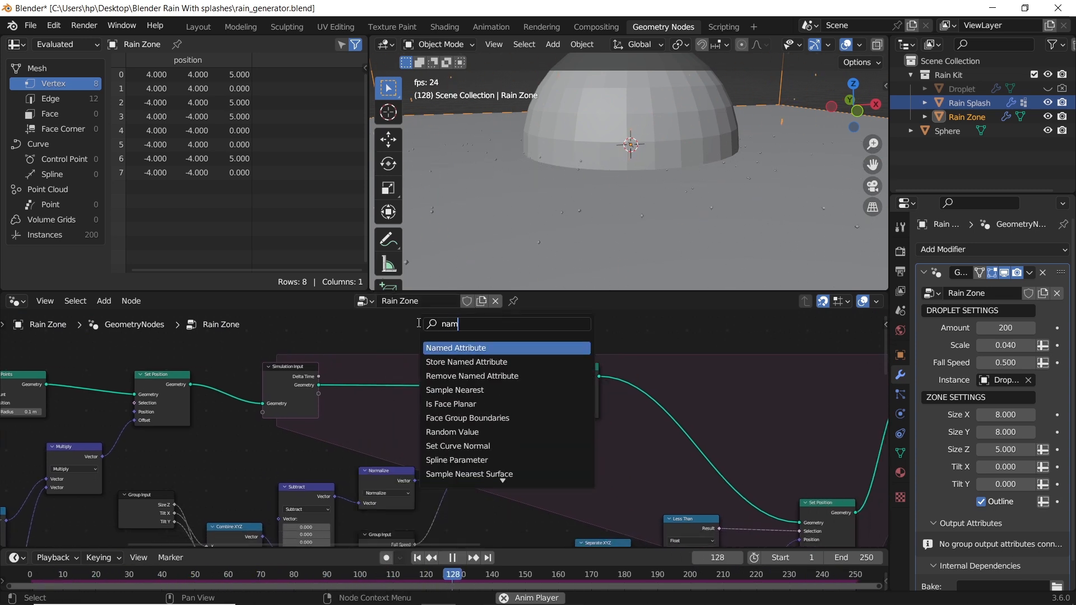
{"action": "left_click", "coordinate": [466, 362]}
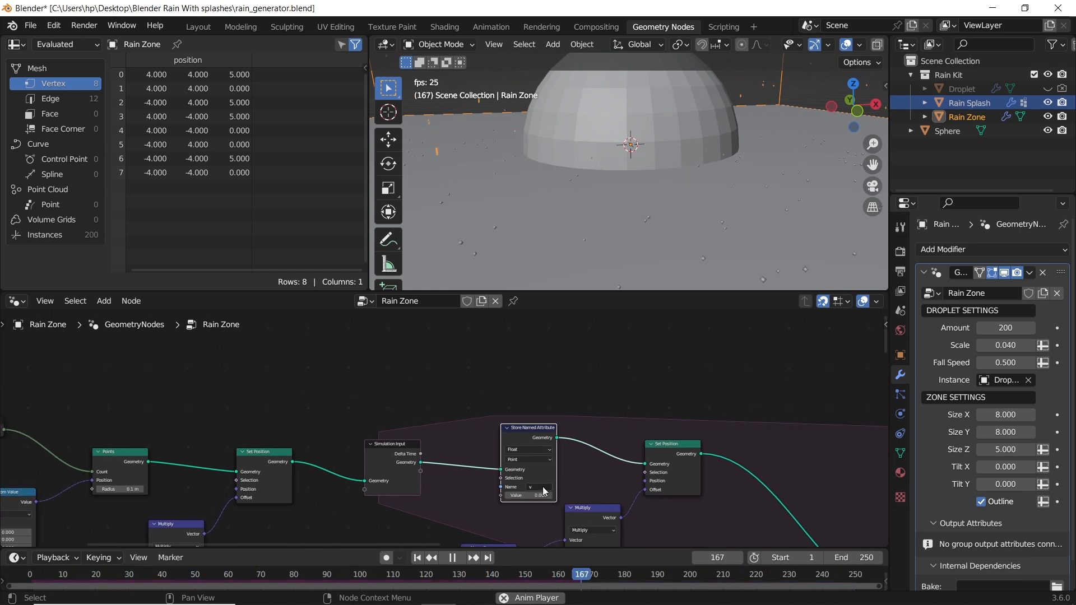
{"action": "left_click", "coordinate": [104, 300]}
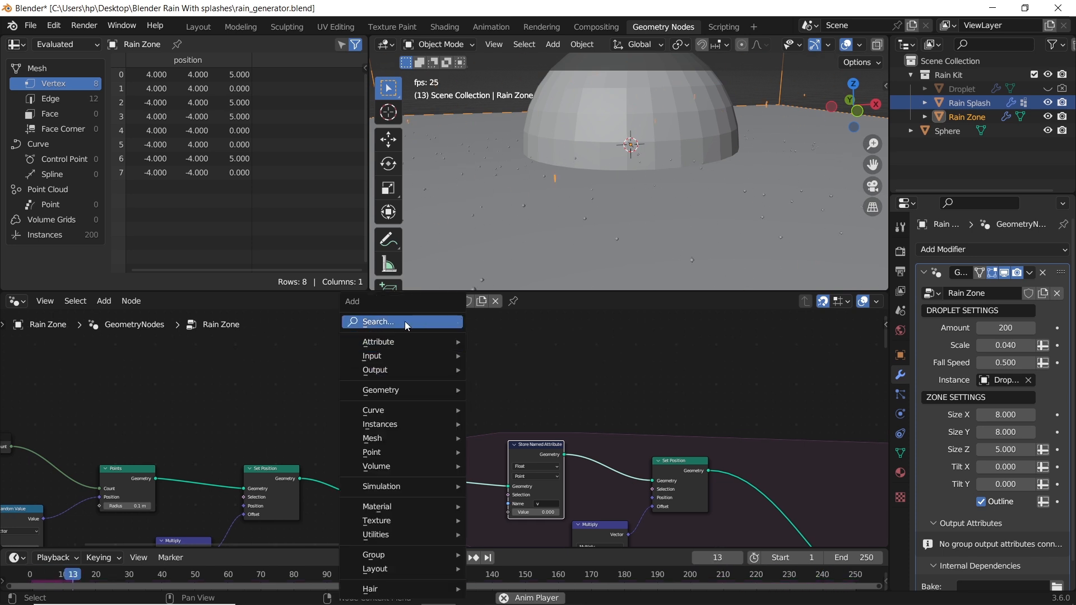